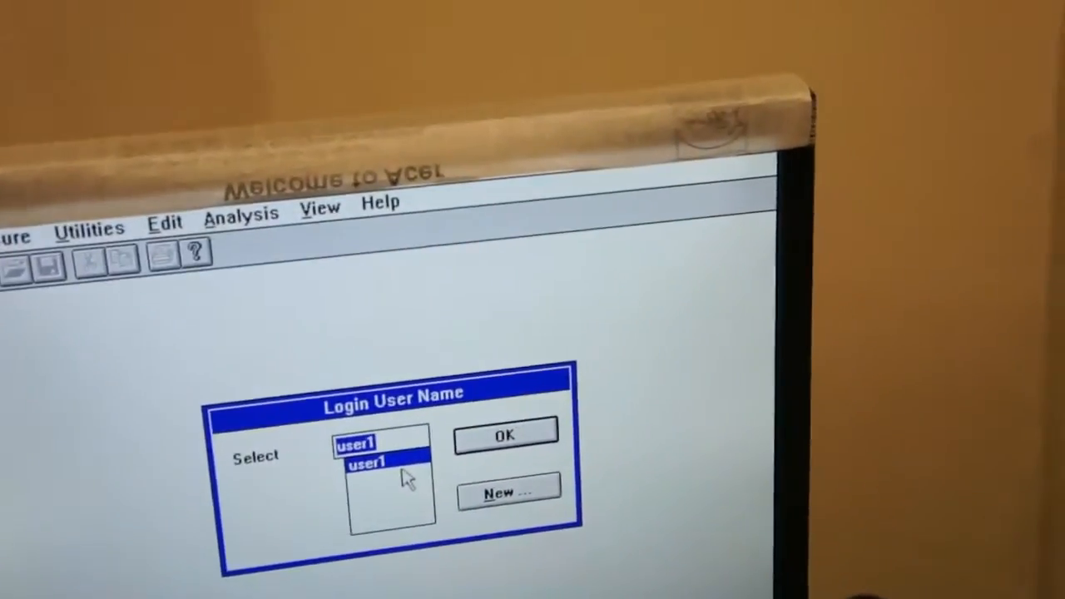
# Step: Log in as the existing user1 from the Login User Name dialog
pyautogui.click(504, 433)
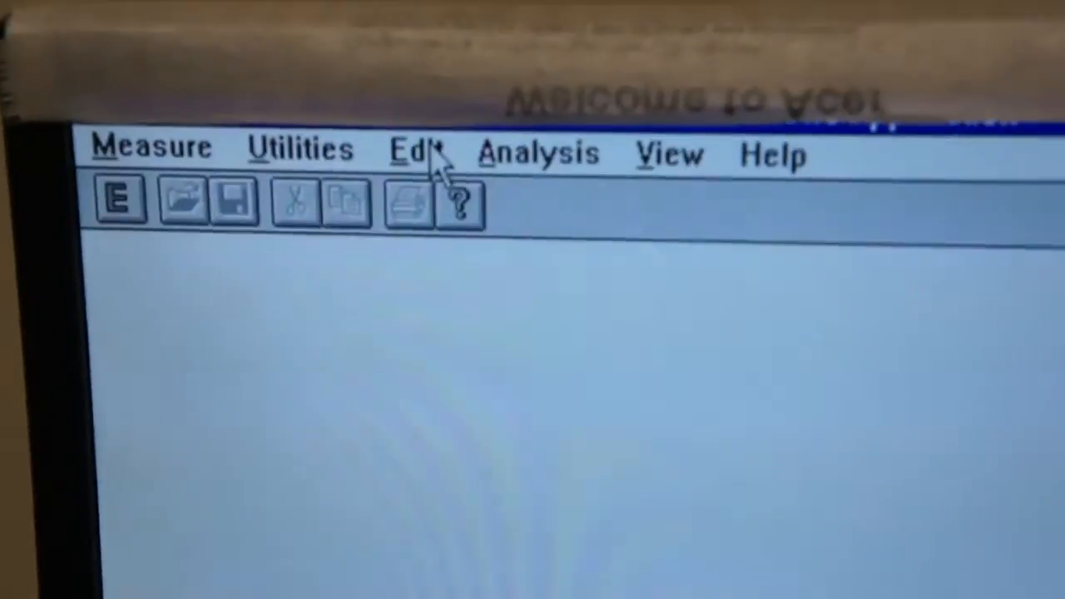
pyautogui.click(416, 151)
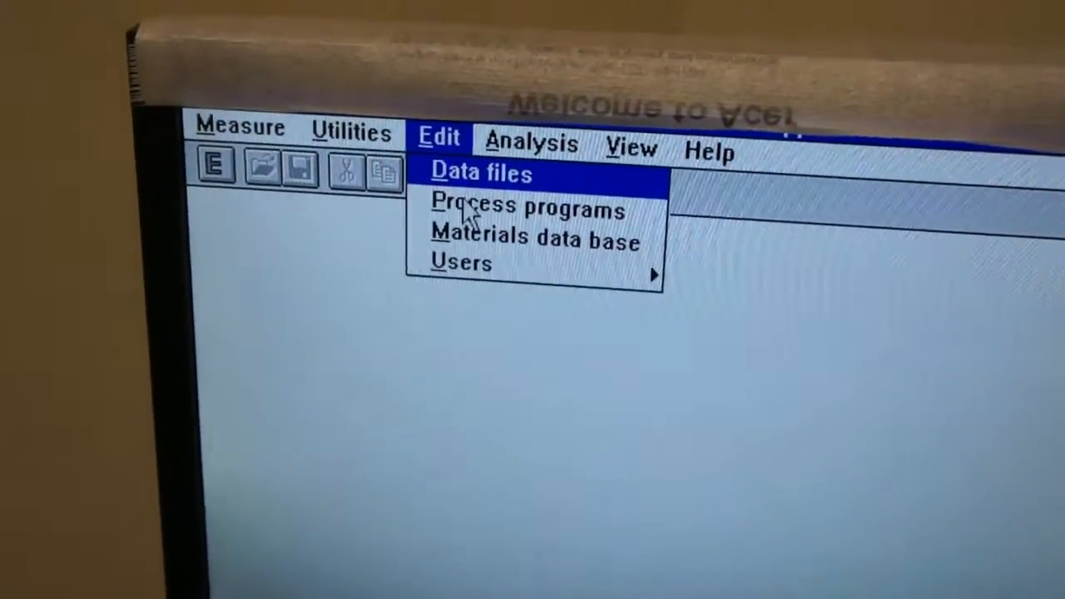
pyautogui.click(526, 208)
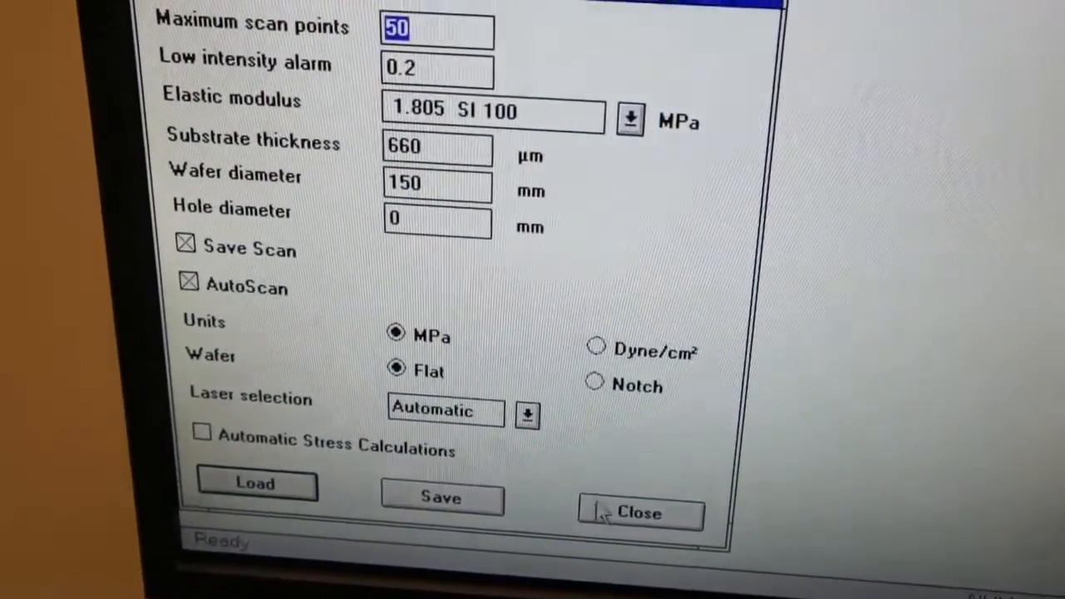
pyautogui.click(640, 513)
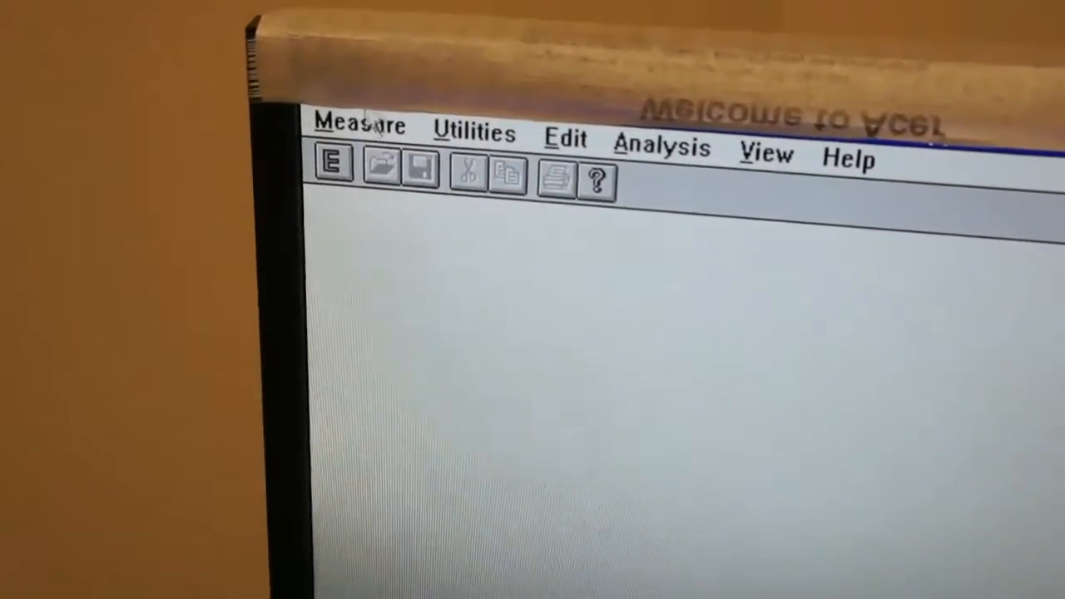
# Step: Set up a single stress measurement: file 101, Id 1, comment 'POL 342MPa', film thickness 10000
pyautogui.click(358, 125)
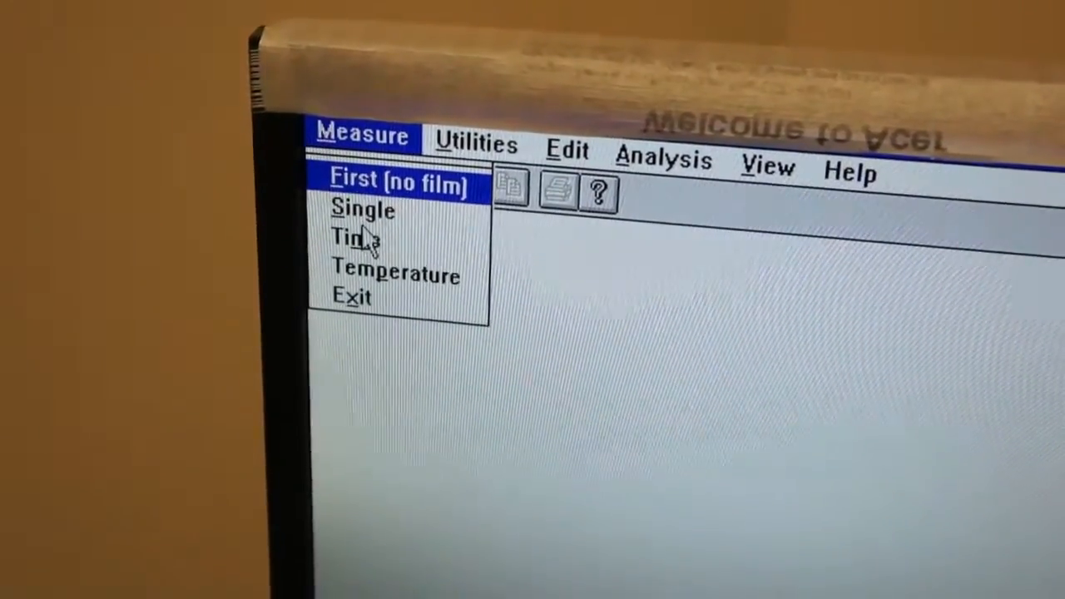
pyautogui.click(362, 209)
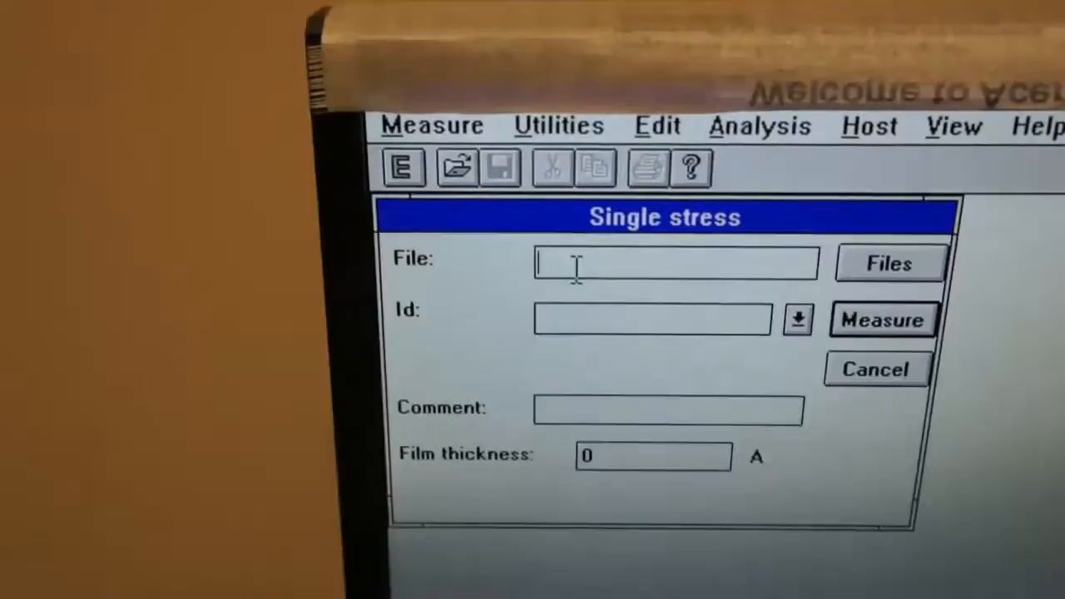
pyautogui.write('1')
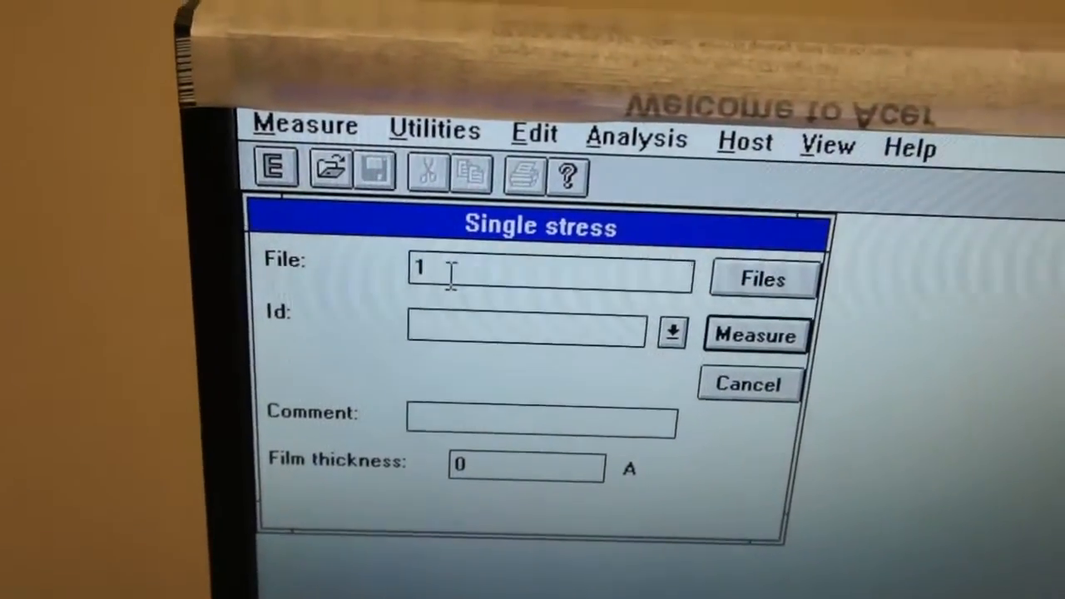
pyautogui.write('01')
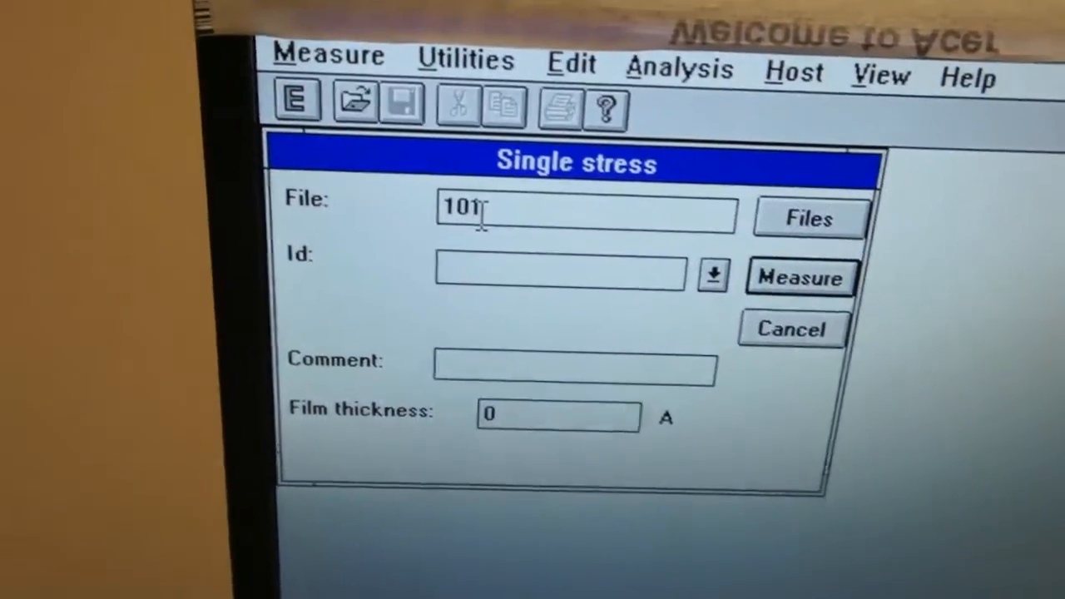
pyautogui.write('1')
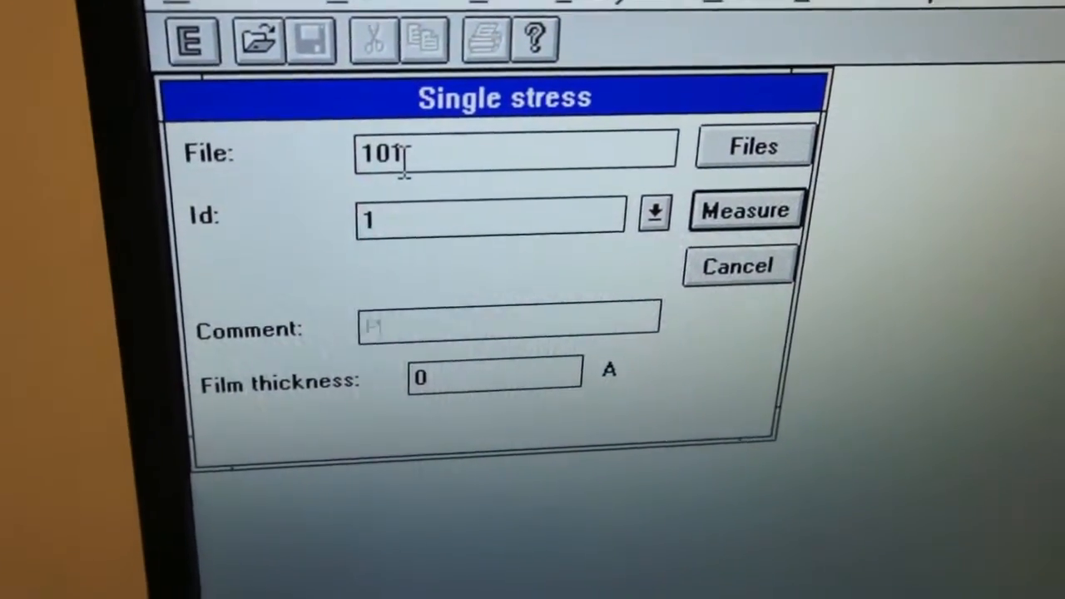
pyautogui.write('POL')
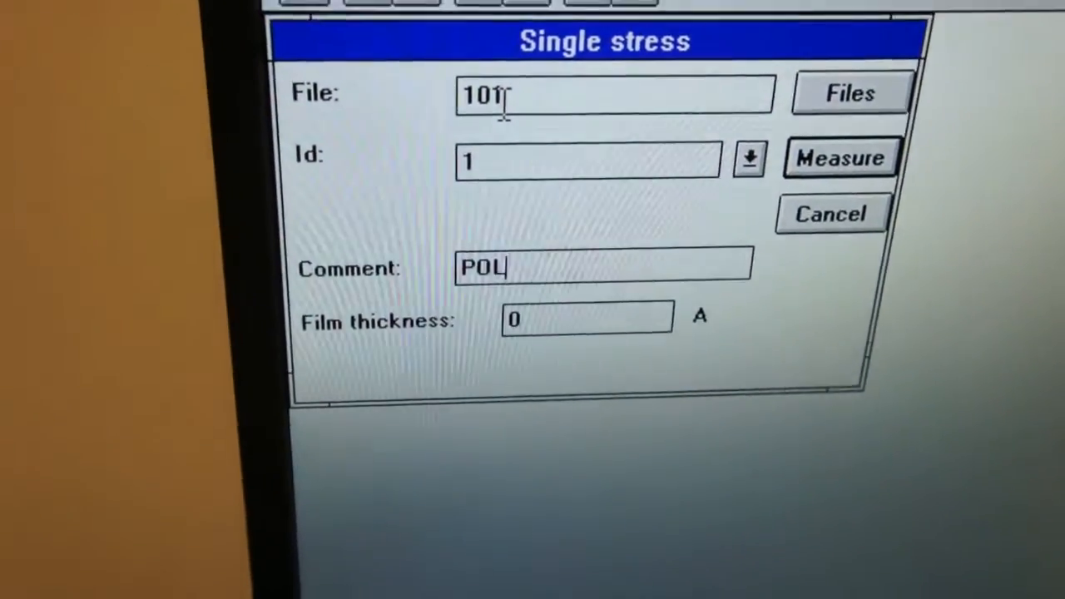
pyautogui.write('342')
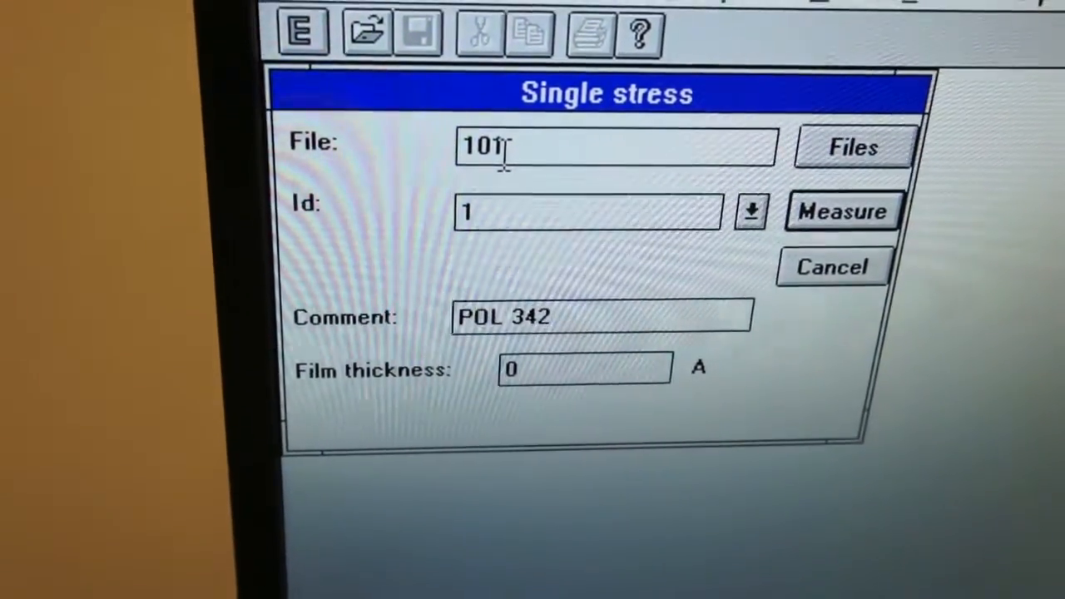
pyautogui.write('MPa')
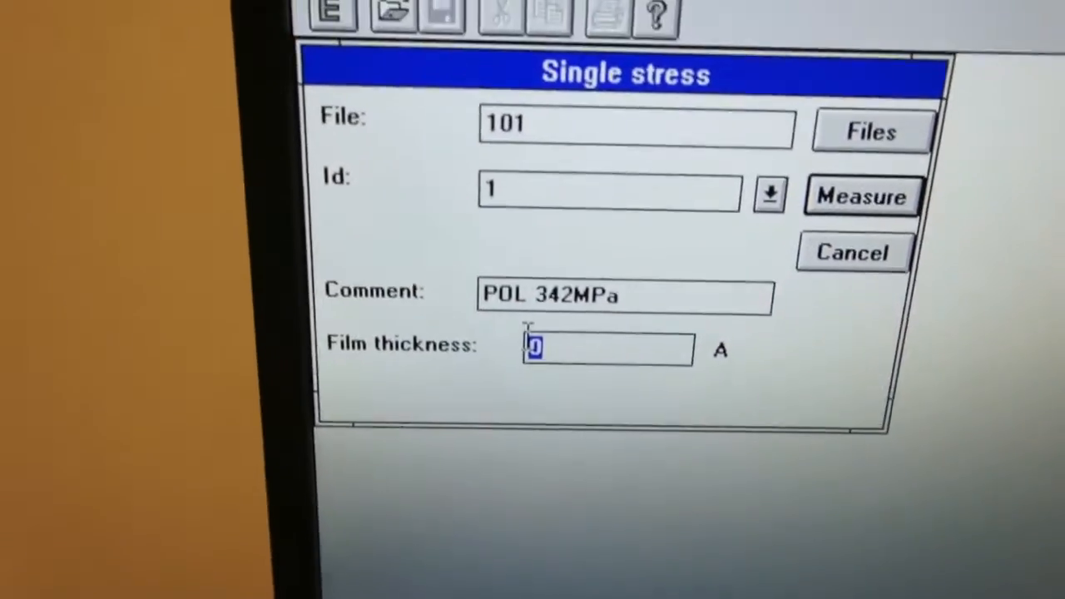
pyautogui.write('100')
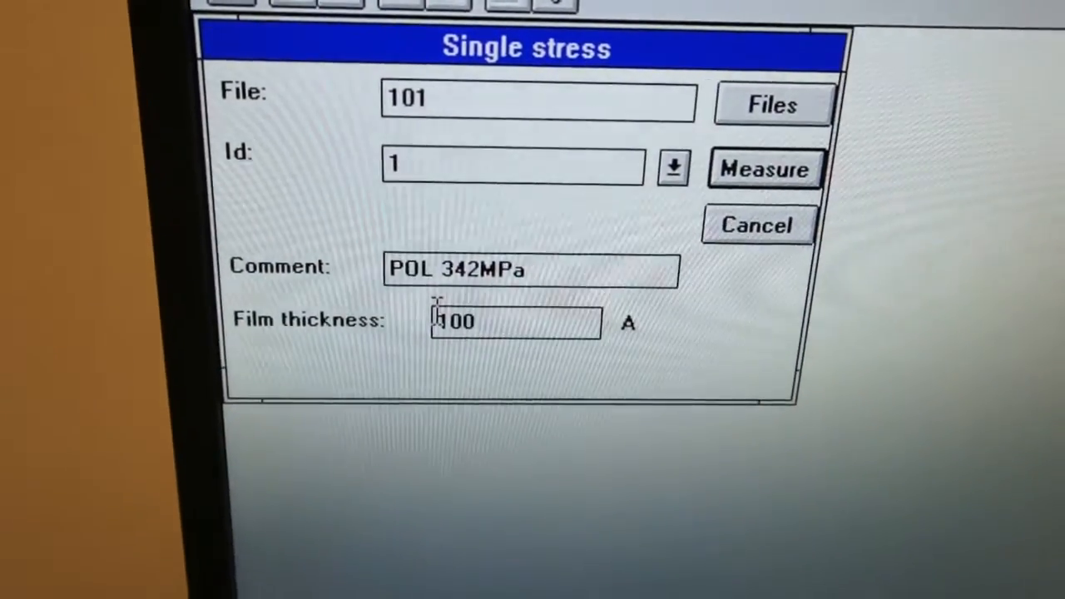
pyautogui.write('10000')
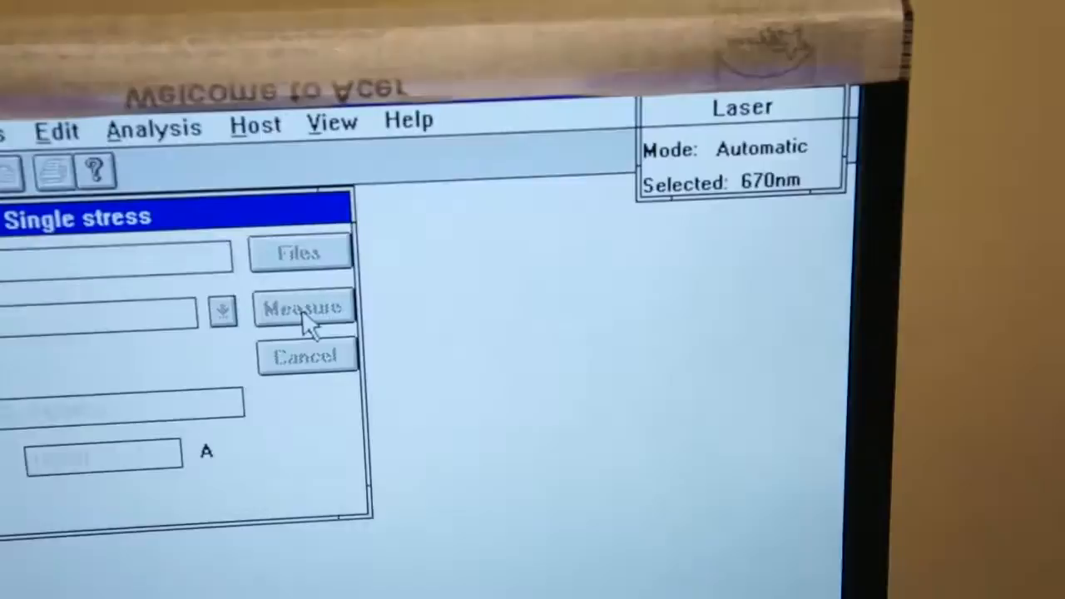
# Step: Measure file 101 until the graph shows 339.4 MPa tensile stress
pyautogui.click(302, 308)
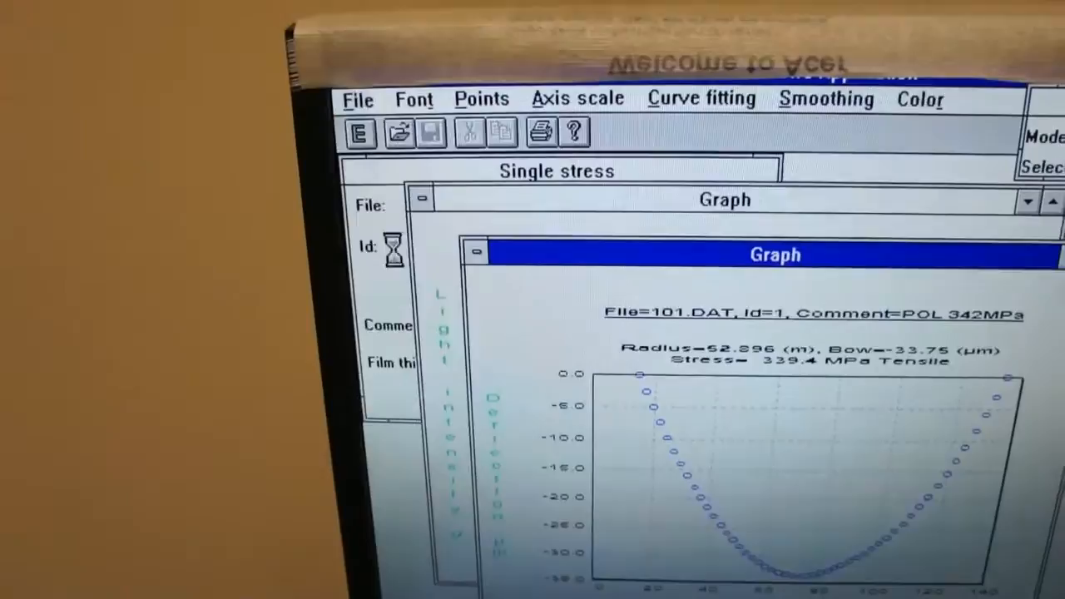
pyautogui.click(540, 132)
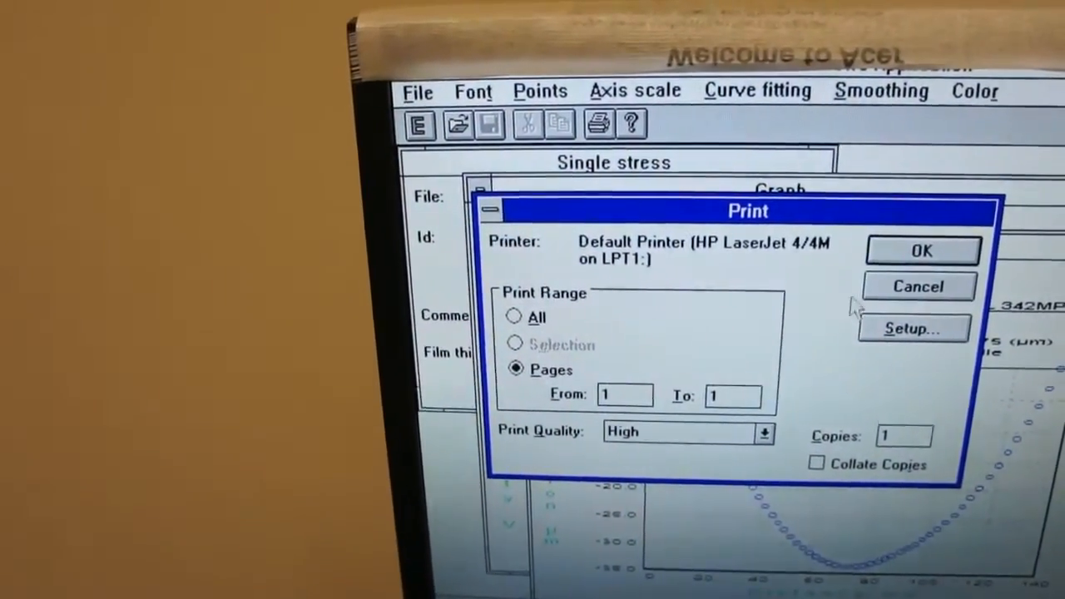
# Step: Print the single-stress graph with landscape page orientation
pyautogui.click(914, 328)
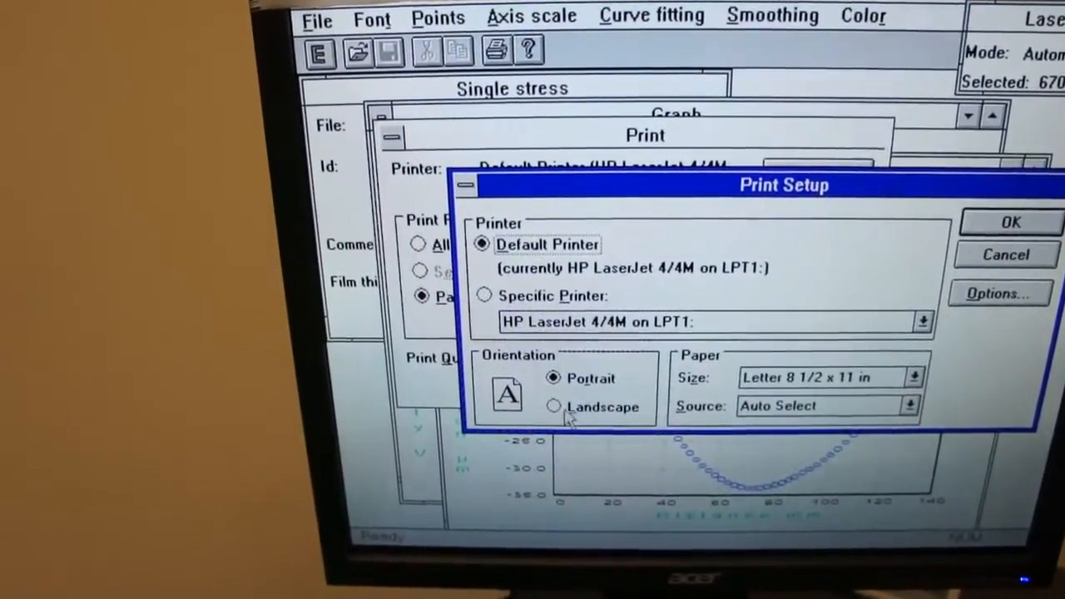
pyautogui.click(553, 406)
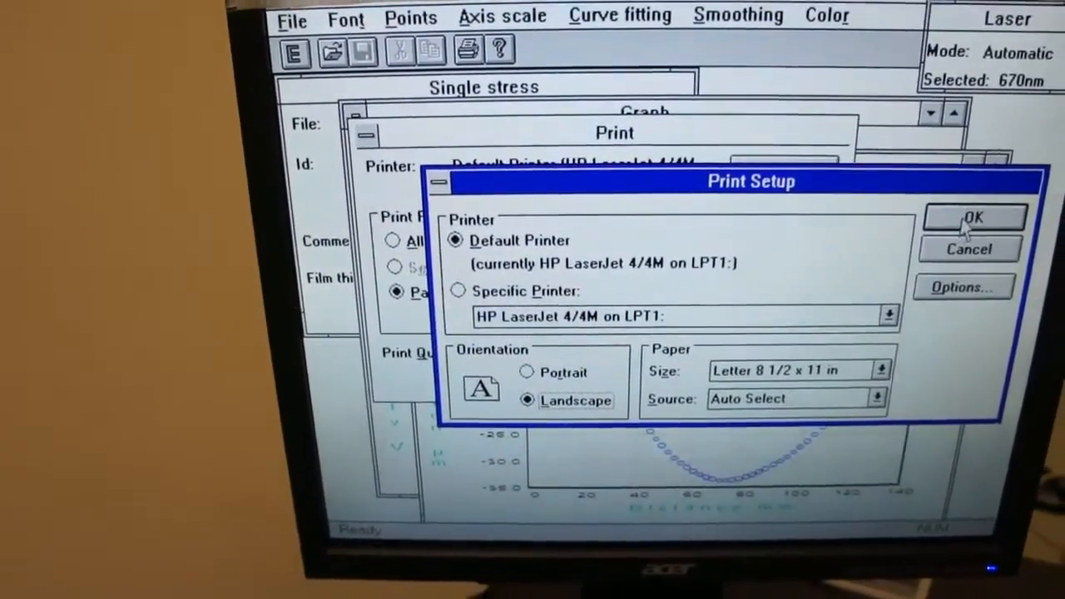
pyautogui.click(973, 217)
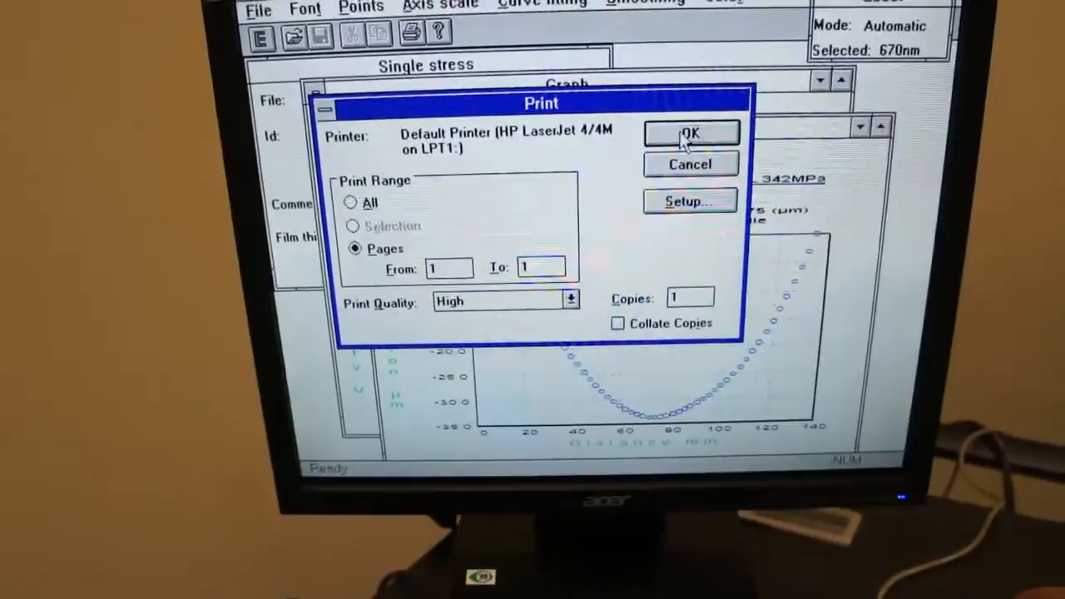
pyautogui.click(689, 134)
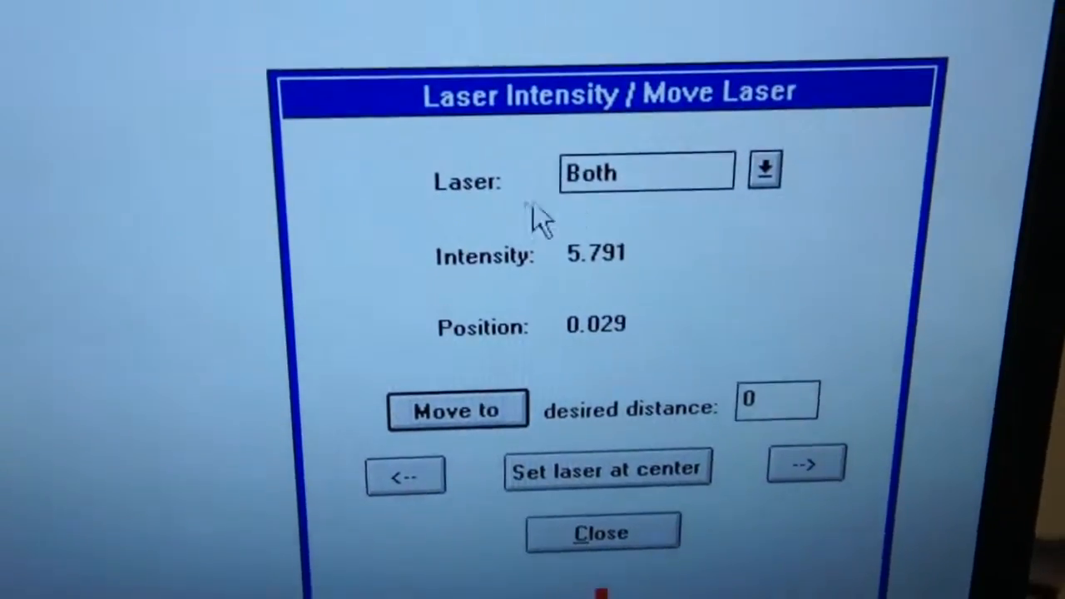
# Step: Switch the laser to 780nm to check its intensity
pyautogui.click(763, 170)
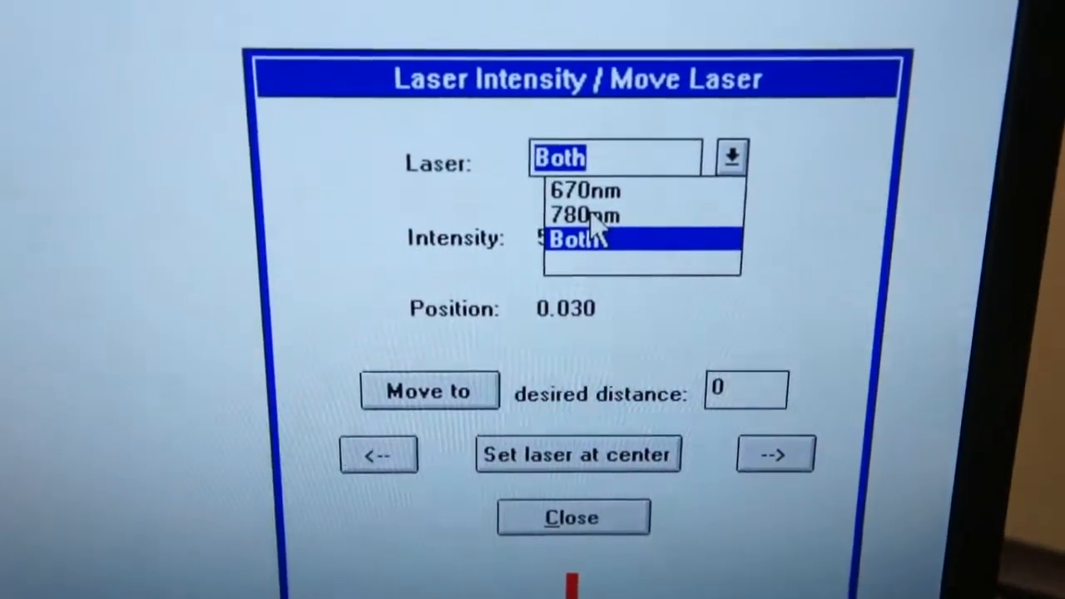
pyautogui.click(584, 215)
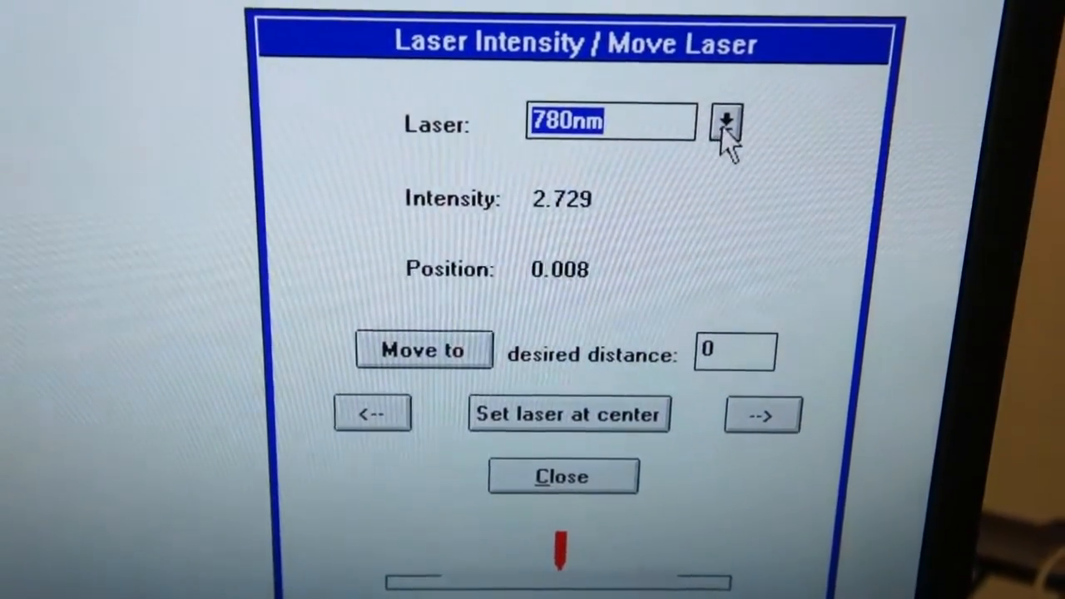
pyautogui.click(725, 122)
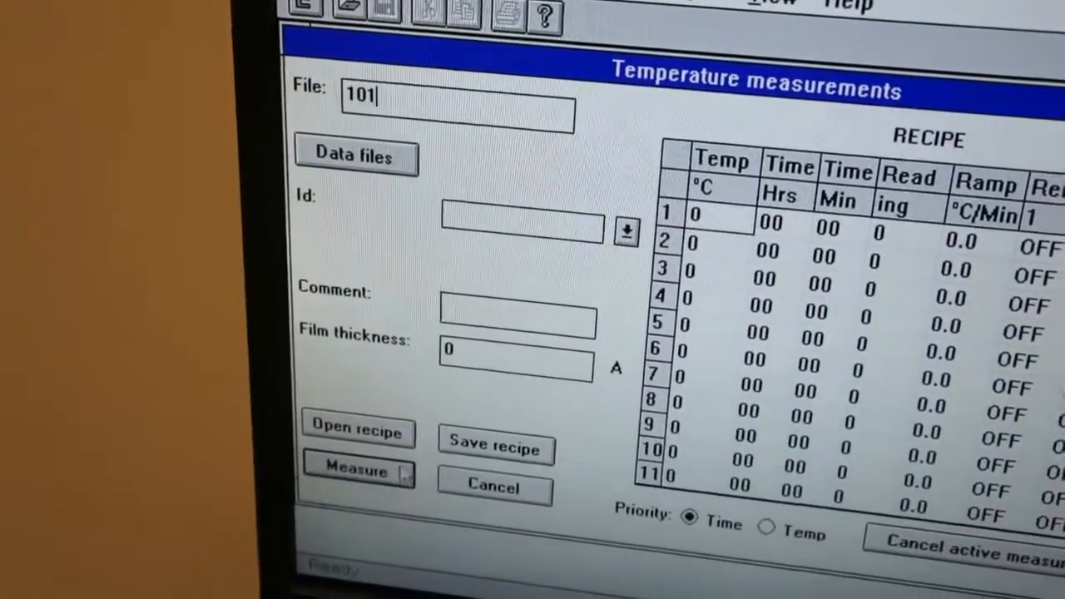
# Step: Load heatdemo.rcp, with comment 'heater demo' and film thickness 10000
pyautogui.click(357, 430)
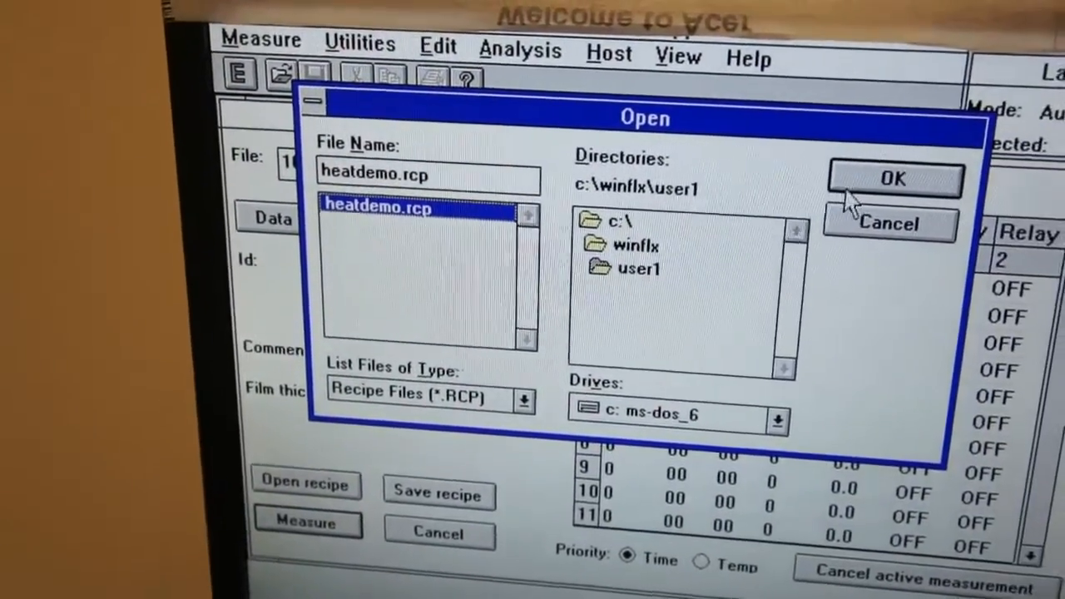
pyautogui.click(893, 178)
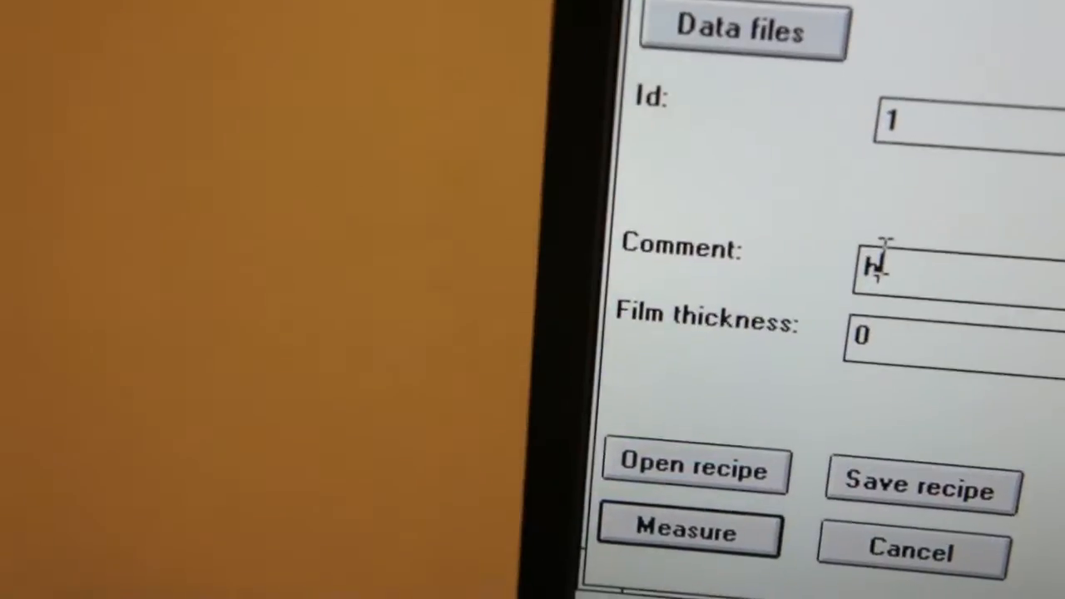
pyautogui.write('ea')
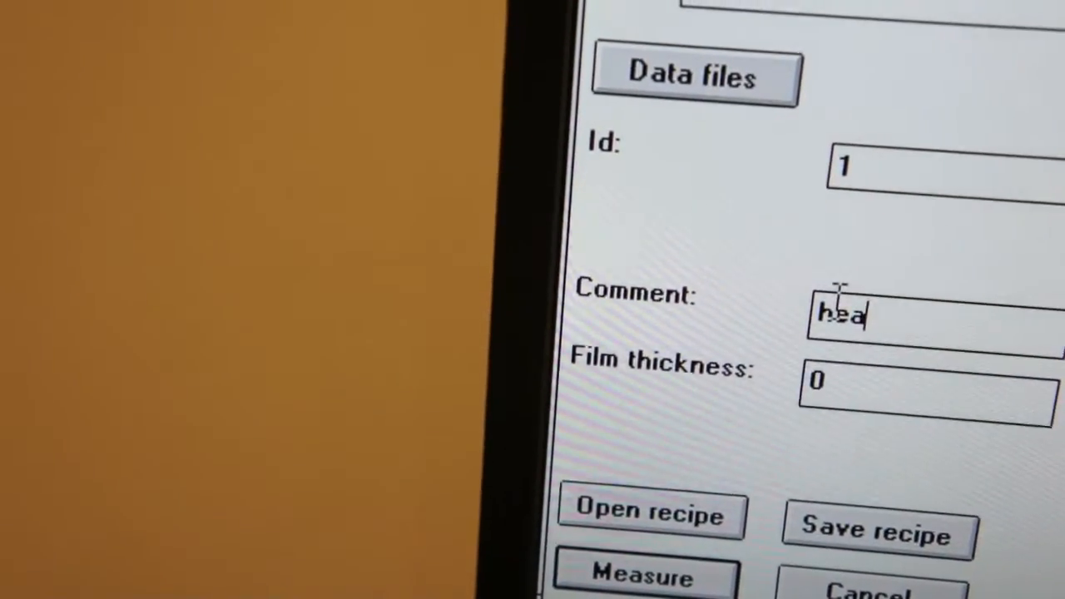
pyautogui.write('ter de')
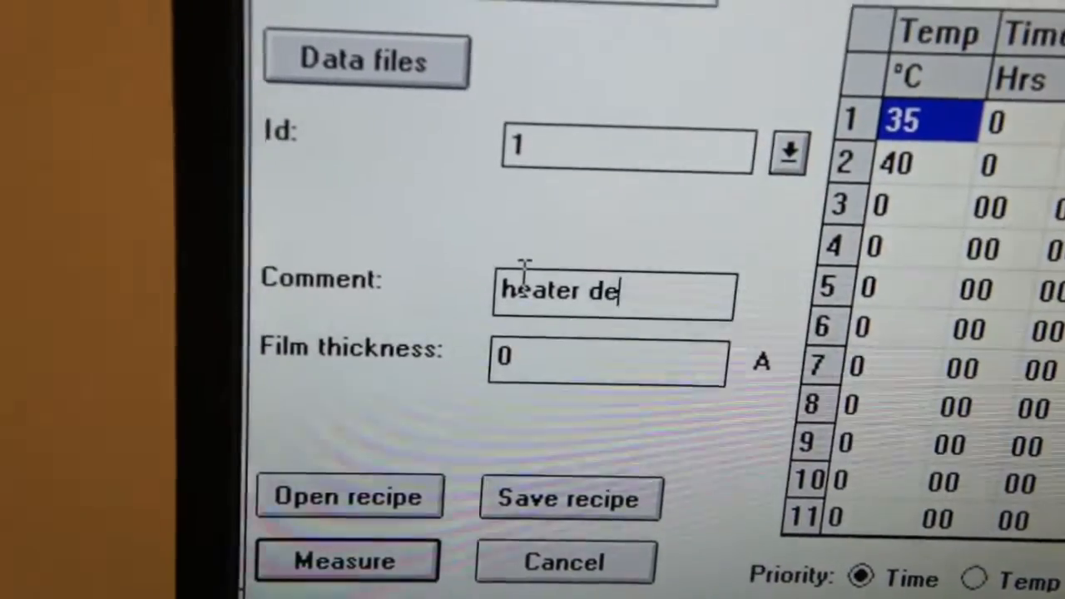
pyautogui.write('mo')
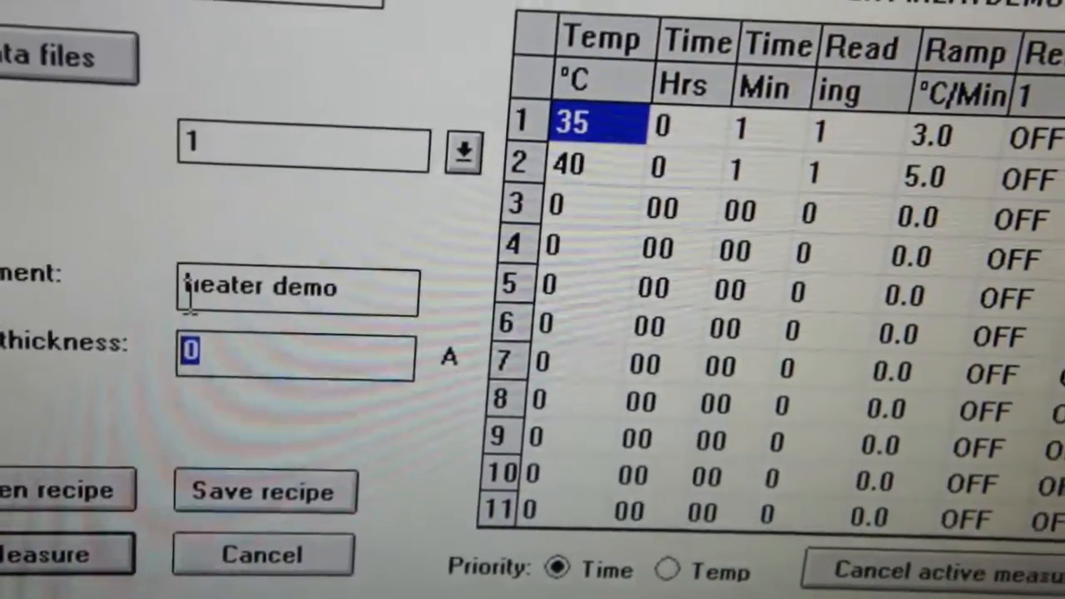
pyautogui.write('10000')
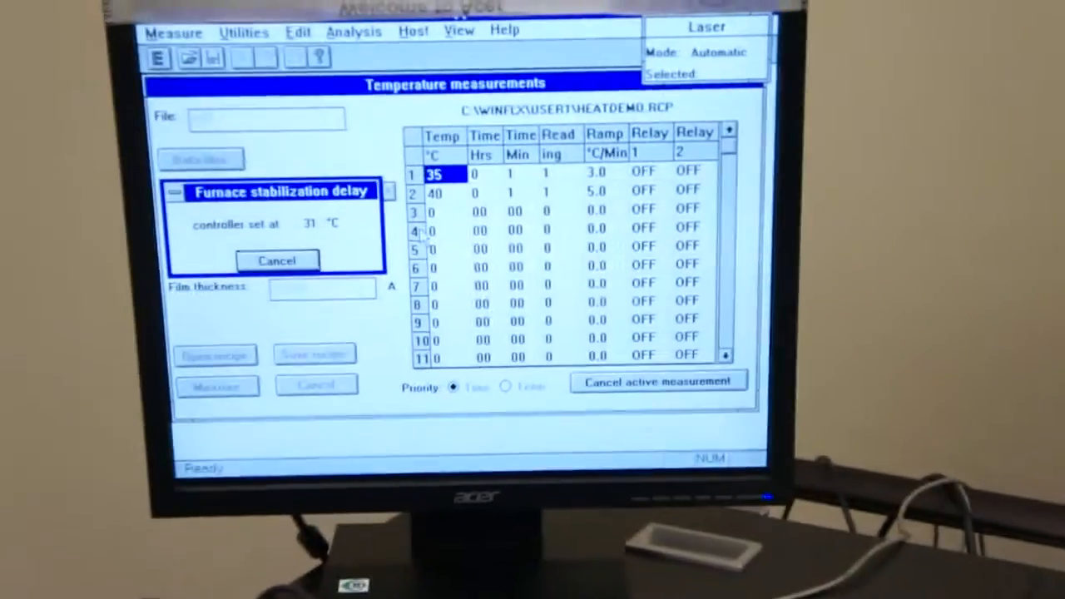
# Step: Wait out the 31 °C furnace stabilization delay so the HEATDEMO run proceeds
pyautogui.click(276, 260)
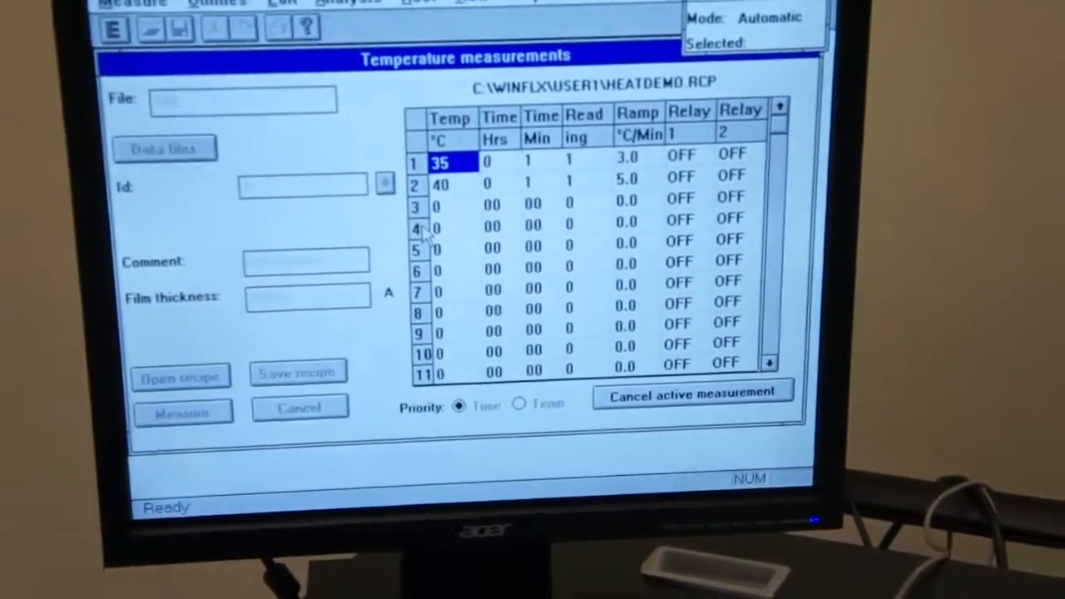